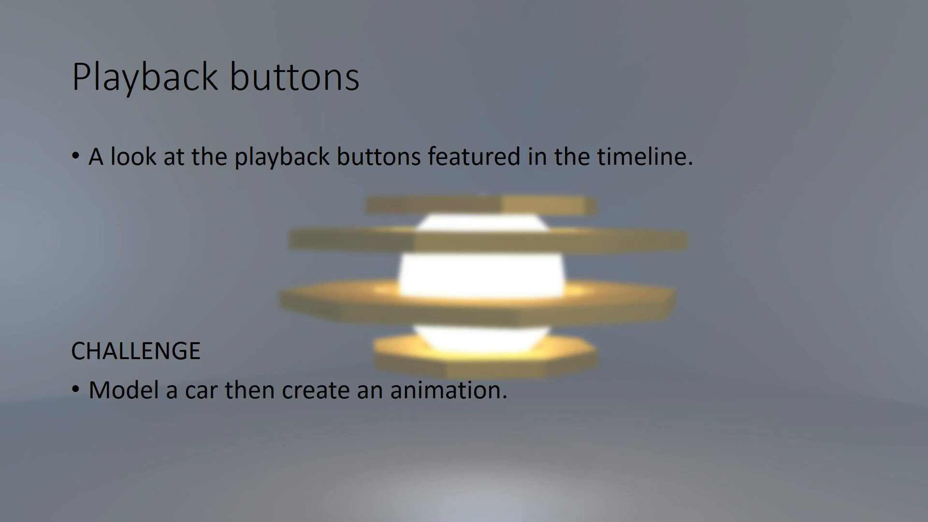
# Show the Start menu's list of installed programs from the Playback buttons slide.
pyautogui.click(9, 512)
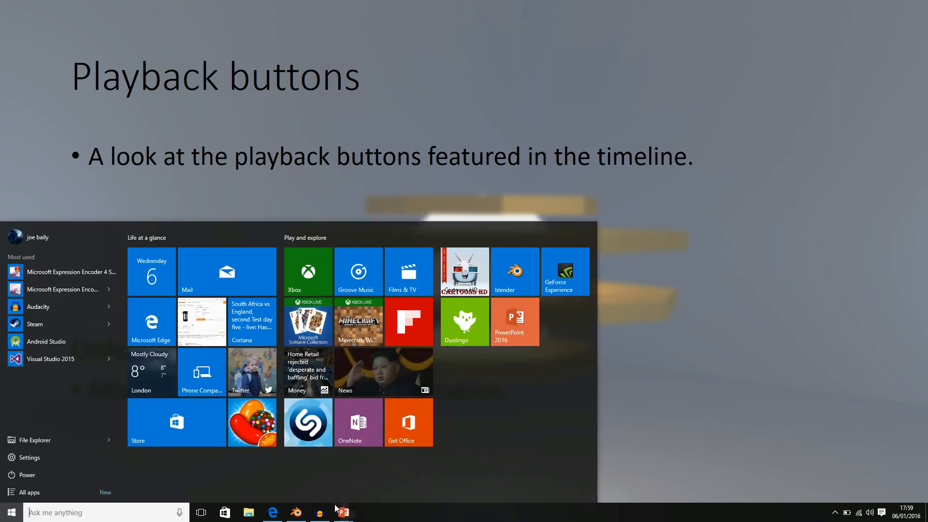
# Launch Blender with the animated cube scene, play the rotation and stop it at frame 29.
pyautogui.click(296, 512)
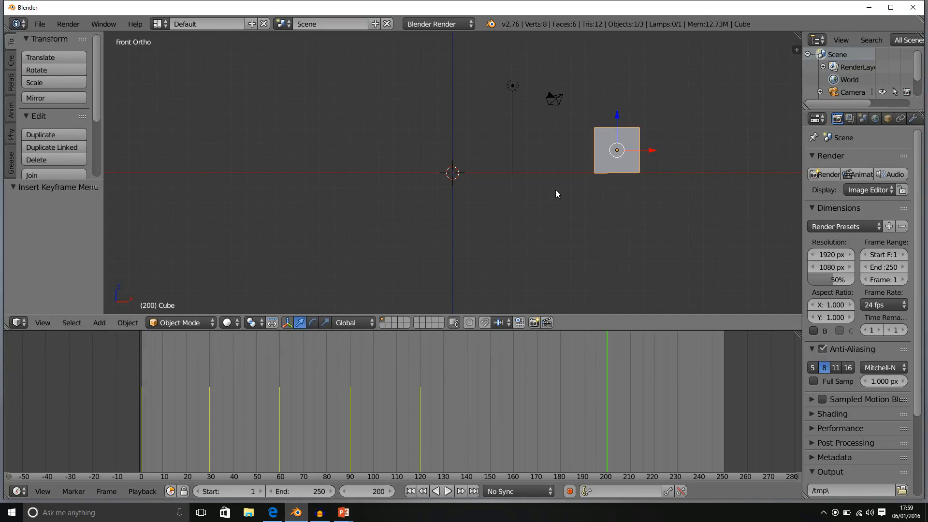
pyautogui.moveTo(589, 178)
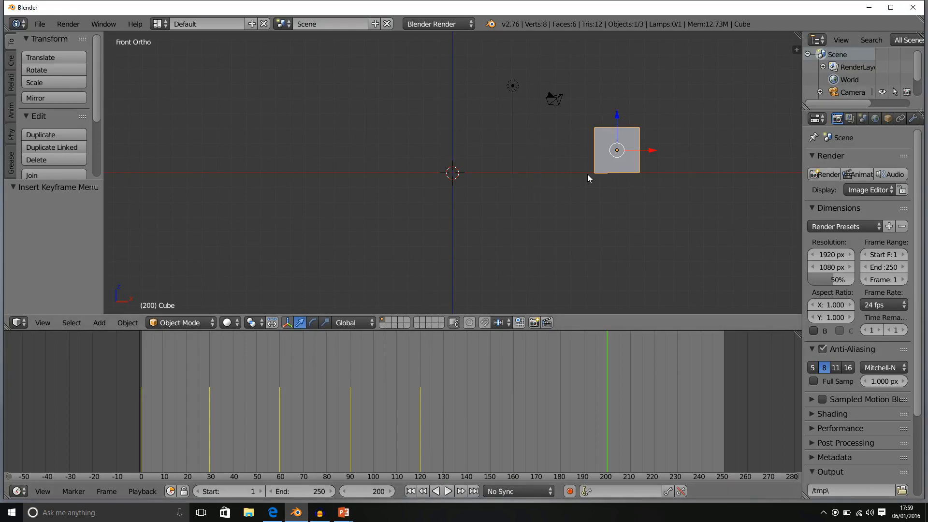
pyautogui.moveTo(496, 450)
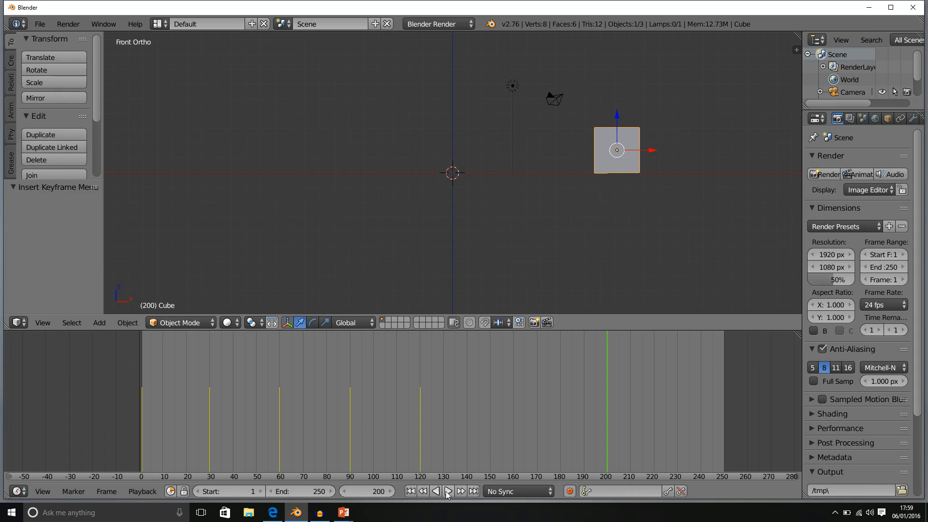
pyautogui.click(448, 491)
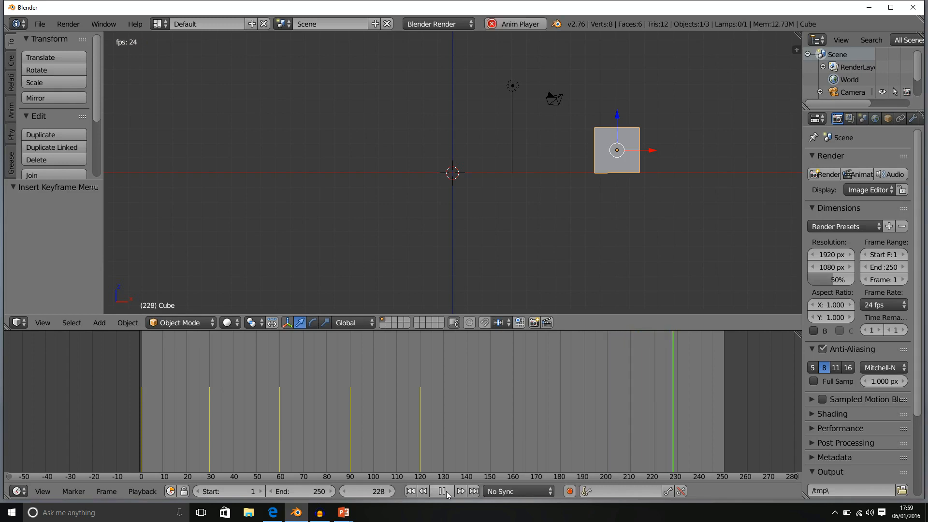
pyautogui.click(441, 491)
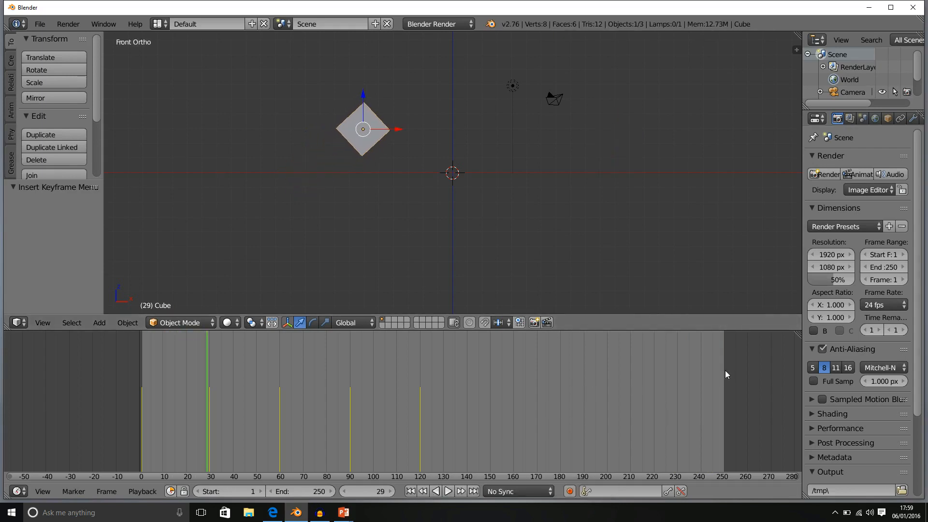
pyautogui.moveTo(161, 425)
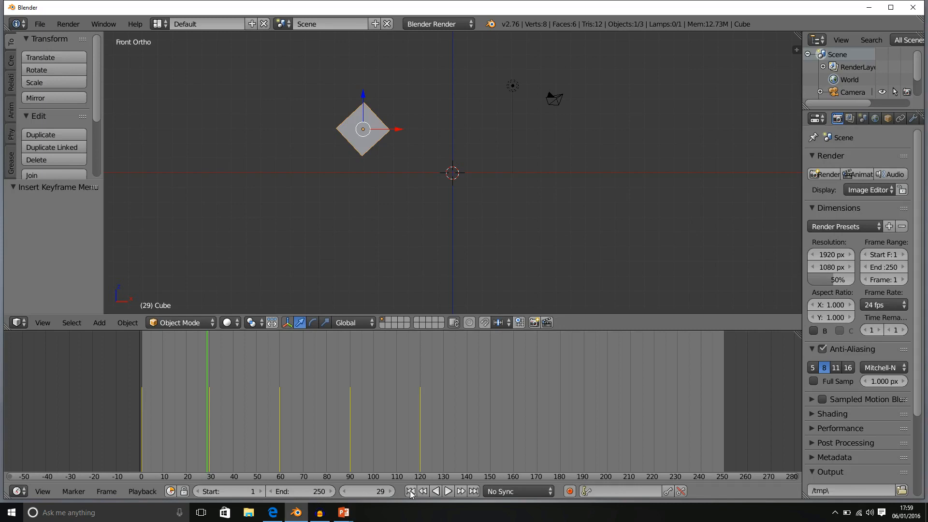
pyautogui.moveTo(410, 492)
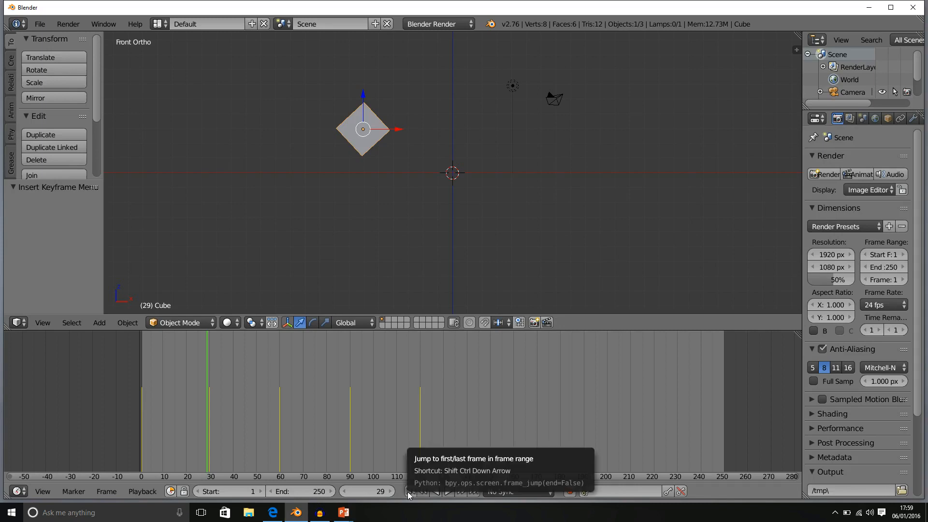
# Jump the animation to its first frame, then to its last frame, 250.
pyautogui.click(409, 491)
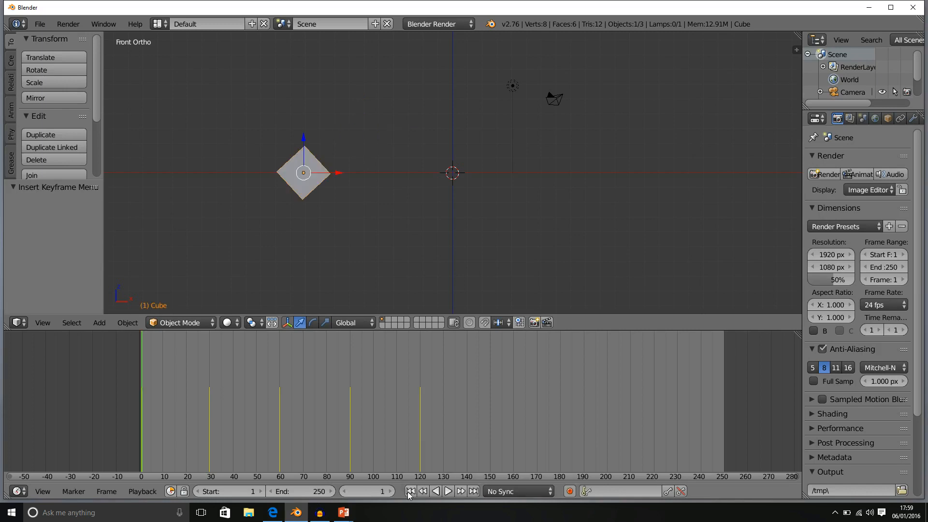
pyautogui.moveTo(589, 281)
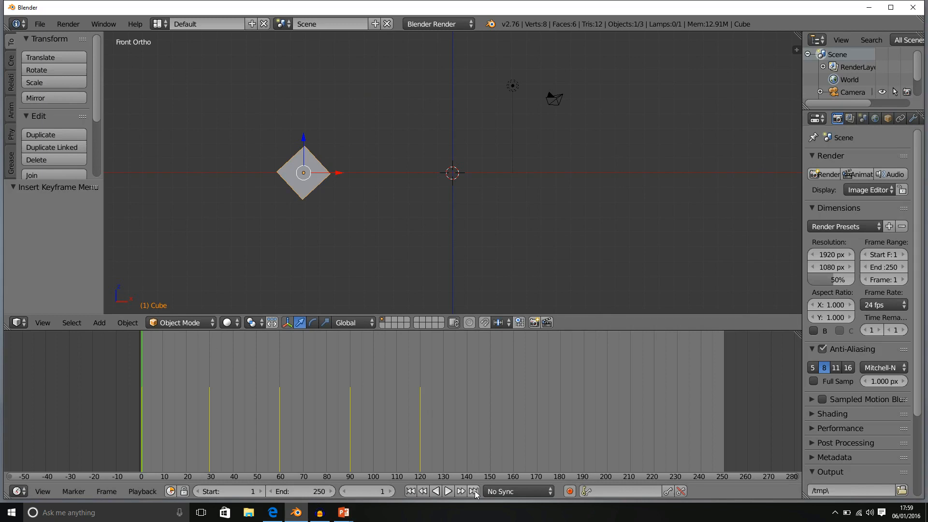
pyautogui.click(471, 491)
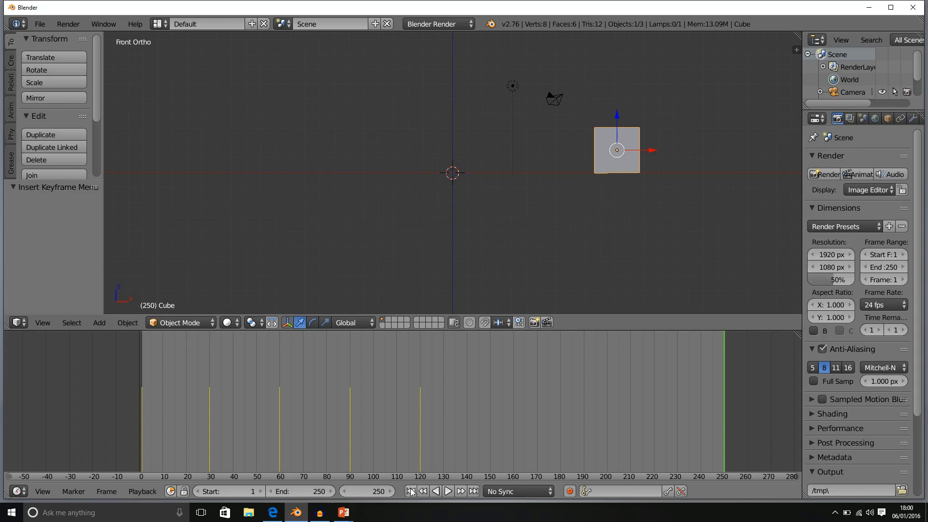
# From frame 1, play the cube animation forward and stop it around frame 102.
pyautogui.click(411, 491)
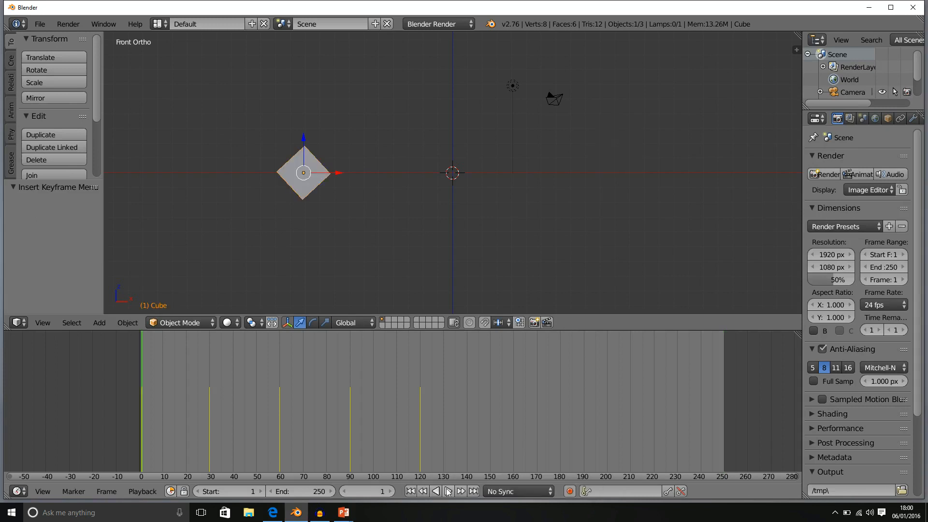
pyautogui.click(447, 491)
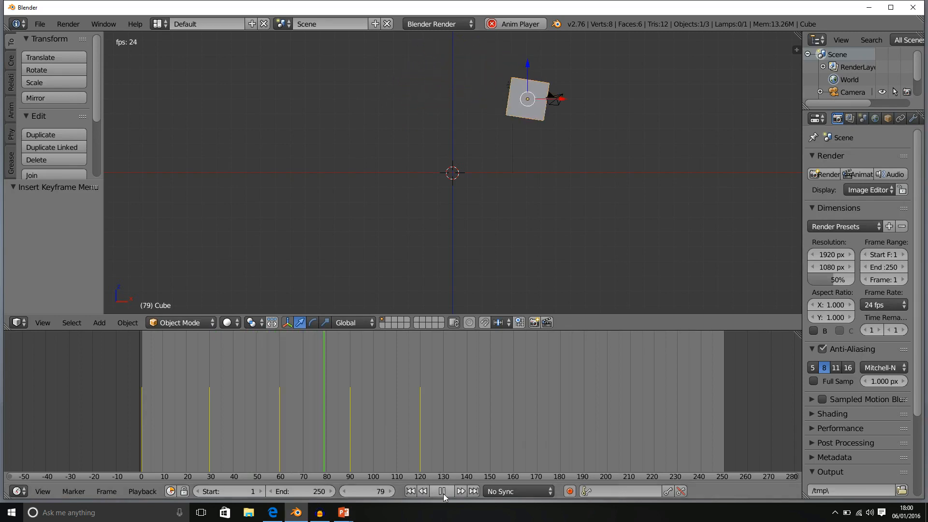
pyautogui.click(443, 491)
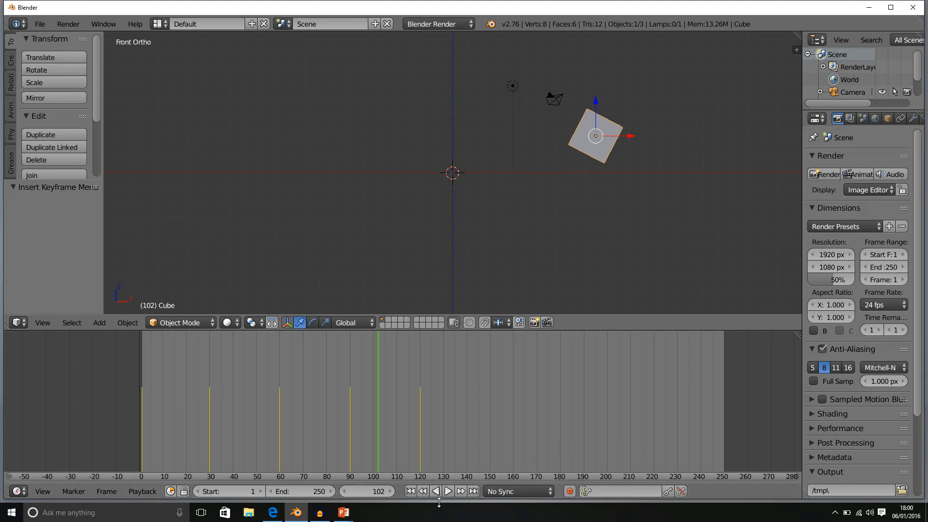
# Play the animation backwards, stop it, and return to frame 1.
pyautogui.click(447, 491)
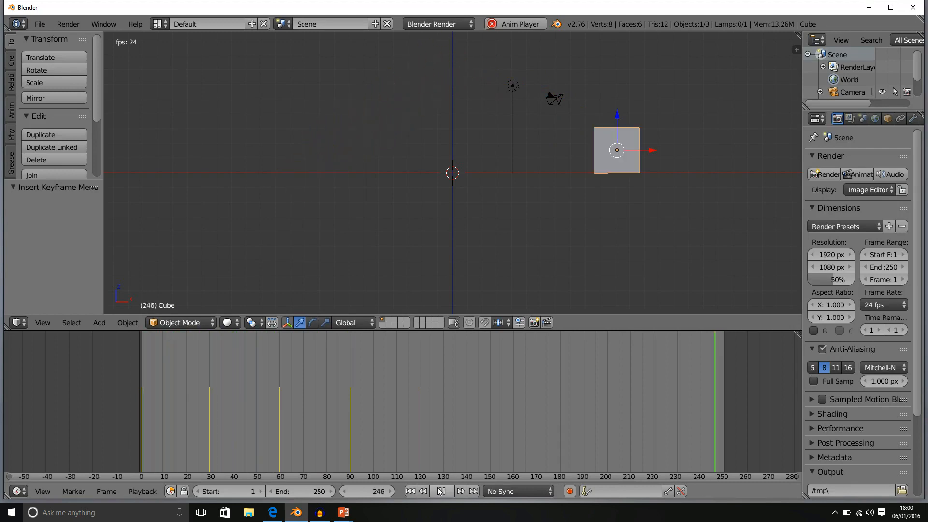
pyautogui.click(439, 491)
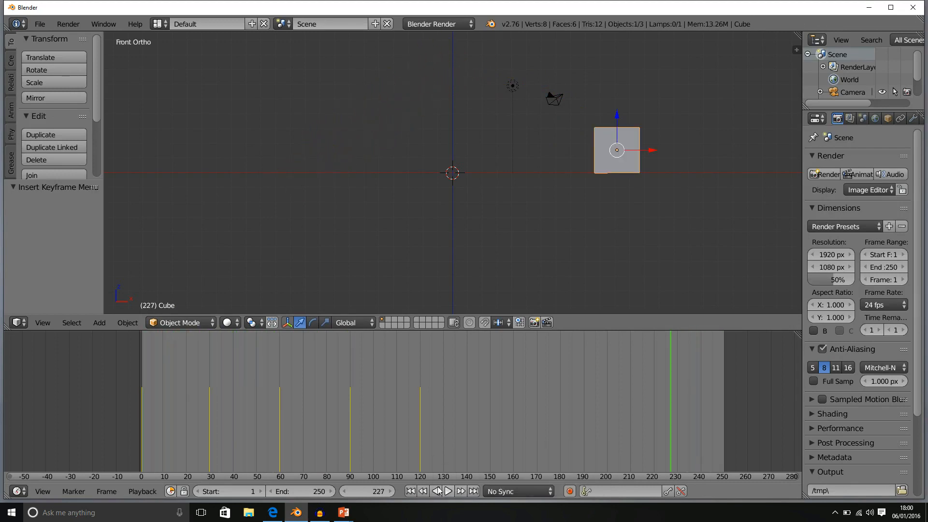
pyautogui.click(411, 491)
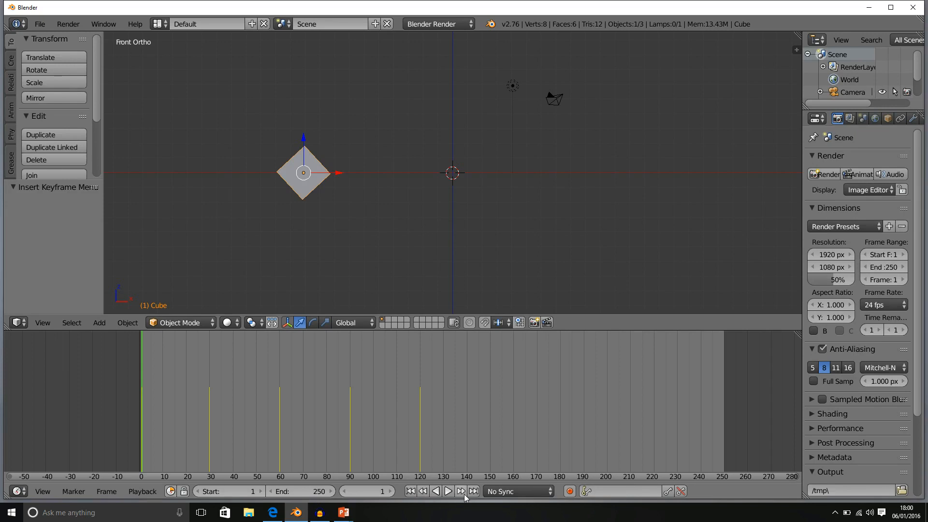
pyautogui.moveTo(464, 497)
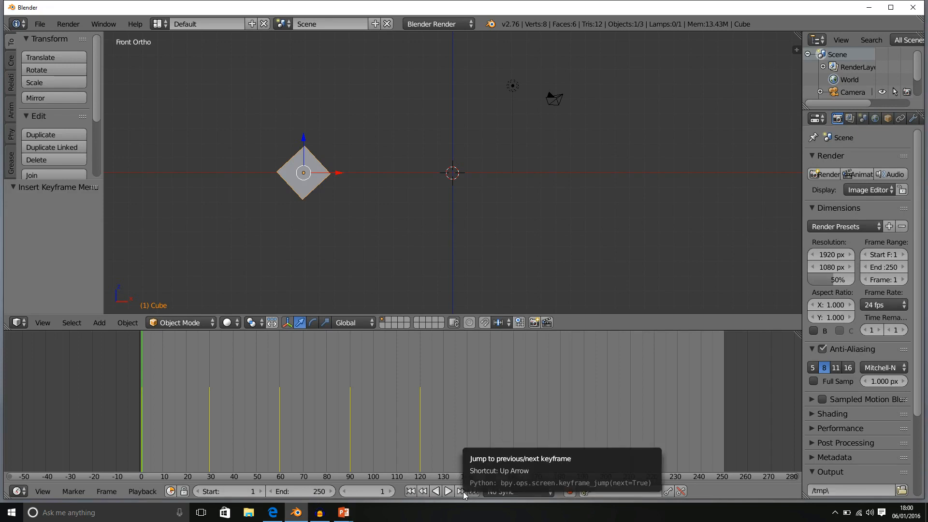
# Step forward through the cube's keyframes to frame 90, then step back to frame 1.
pyautogui.click(458, 491)
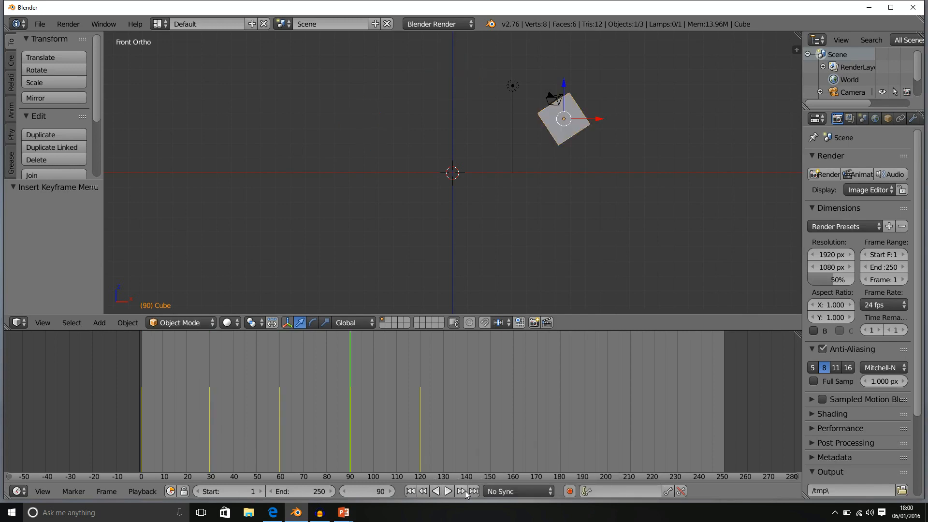
pyautogui.click(462, 491)
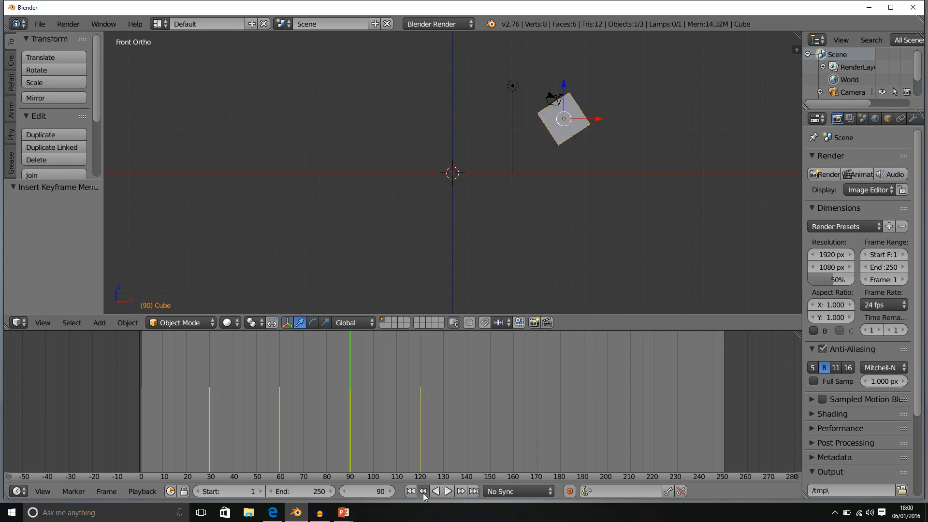
pyautogui.click(426, 491)
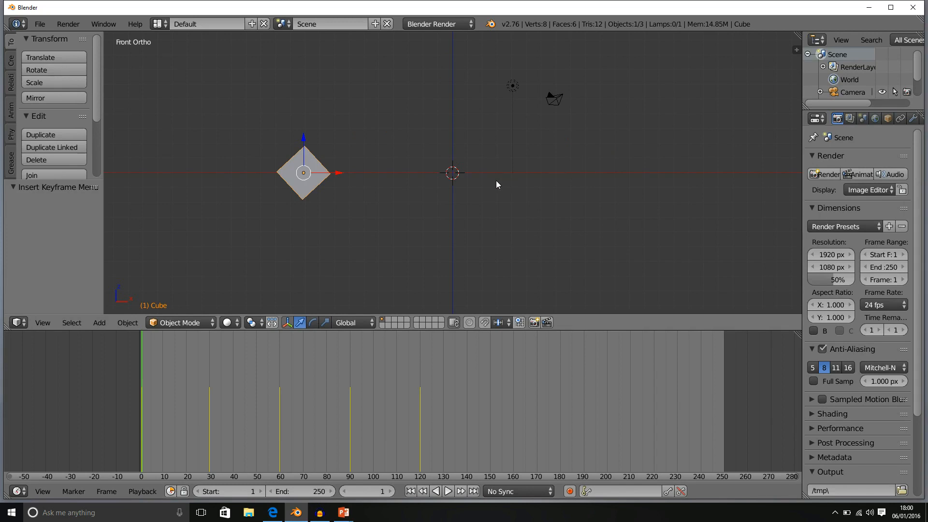
pyautogui.moveTo(449, 376)
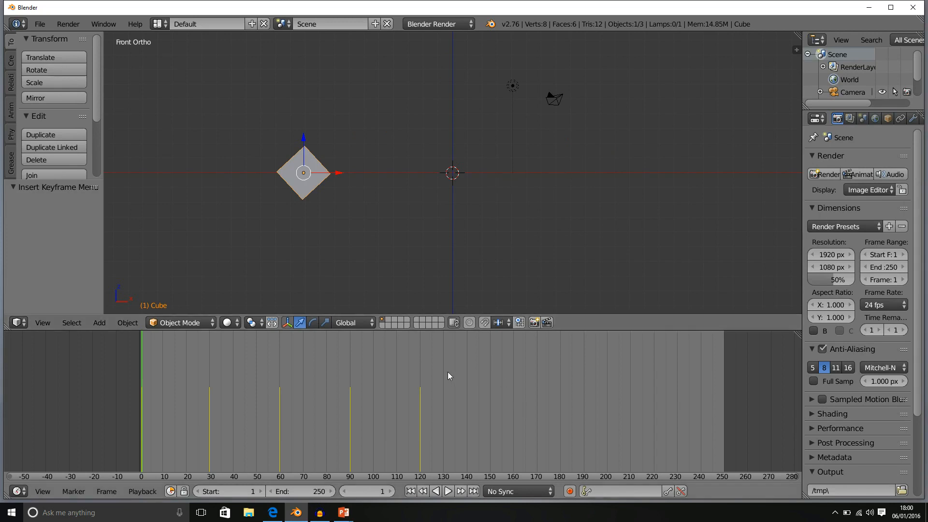
pyautogui.moveTo(427, 396)
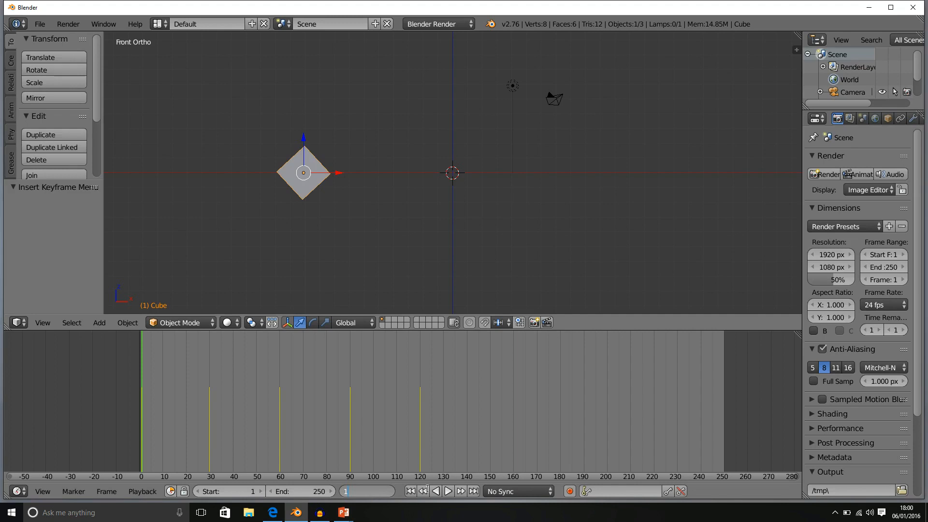
pyautogui.moveTo(556, 347)
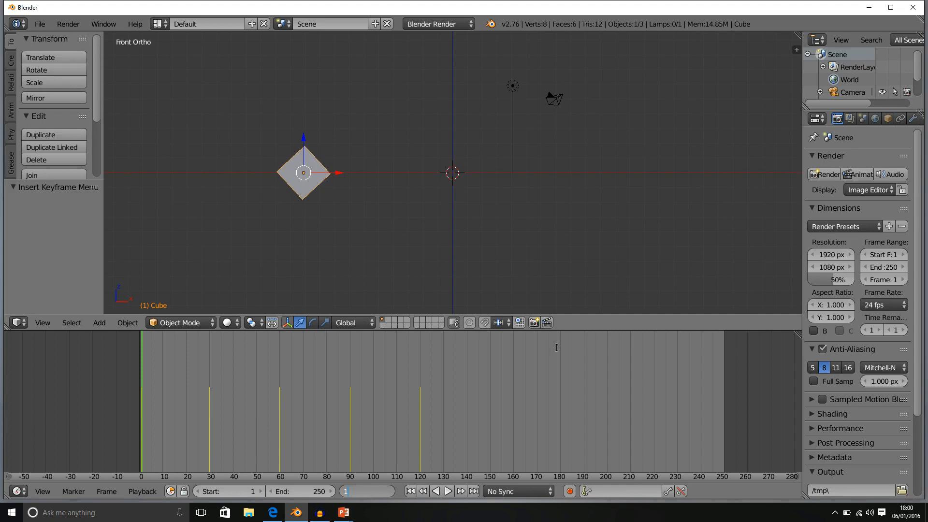
pyautogui.moveTo(377, 427)
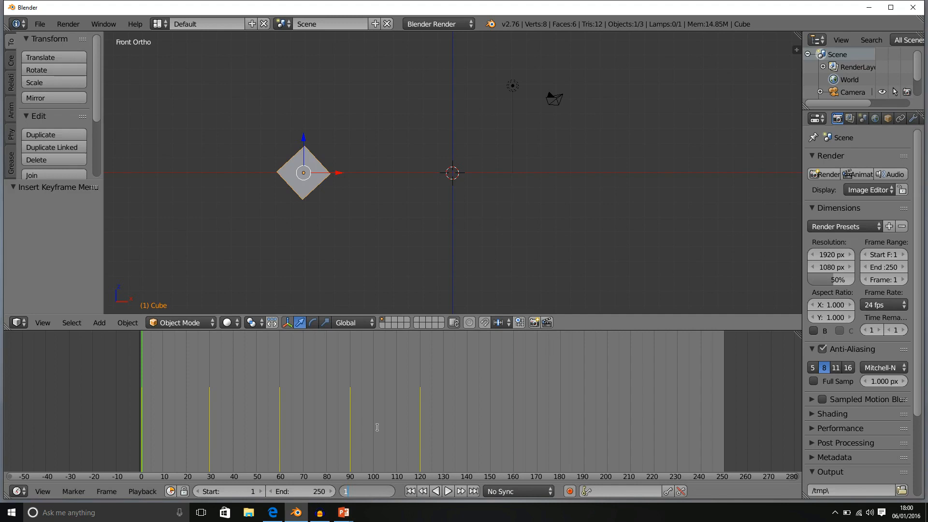